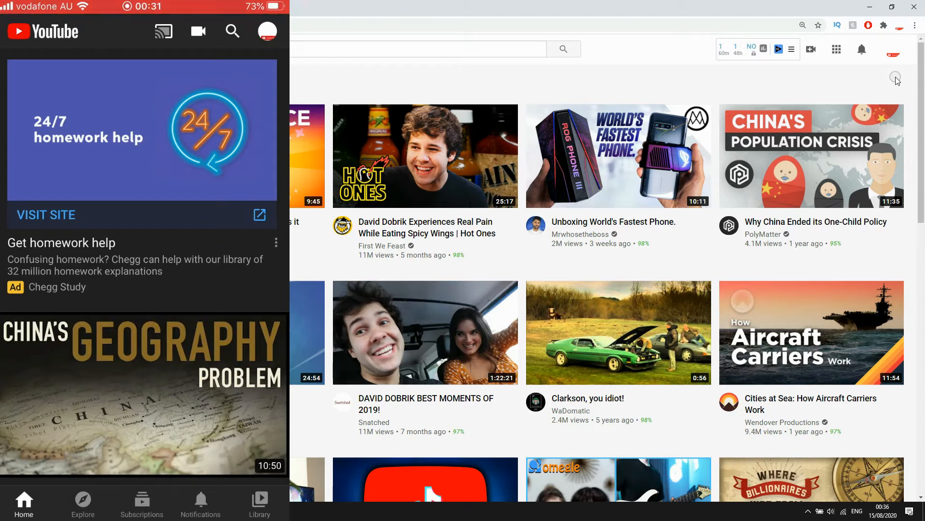
# - Open the profile menu and go to the device account management page
pyautogui.click(268, 32)
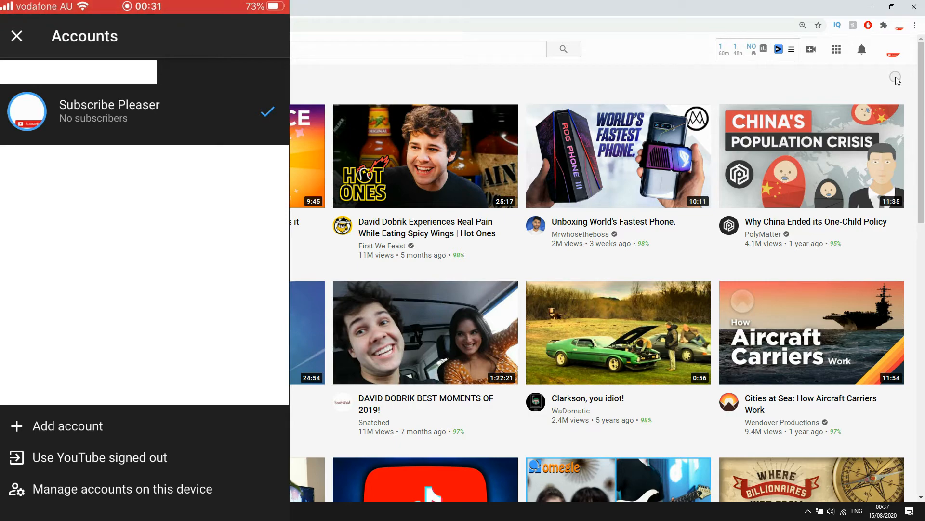
pyautogui.click(122, 488)
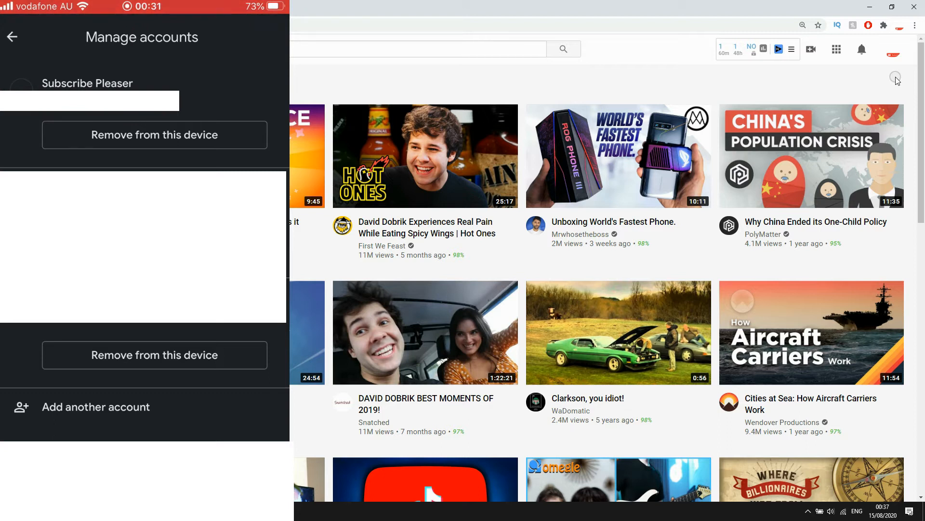
# - Remove the Subscribe Pleaser account from this iPhone and confirm the removal
pyautogui.click(154, 135)
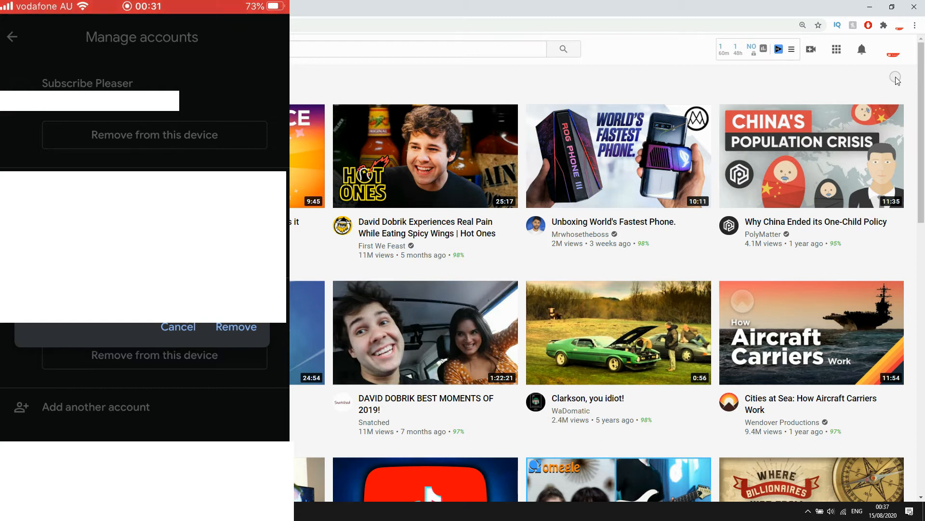
pyautogui.click(178, 327)
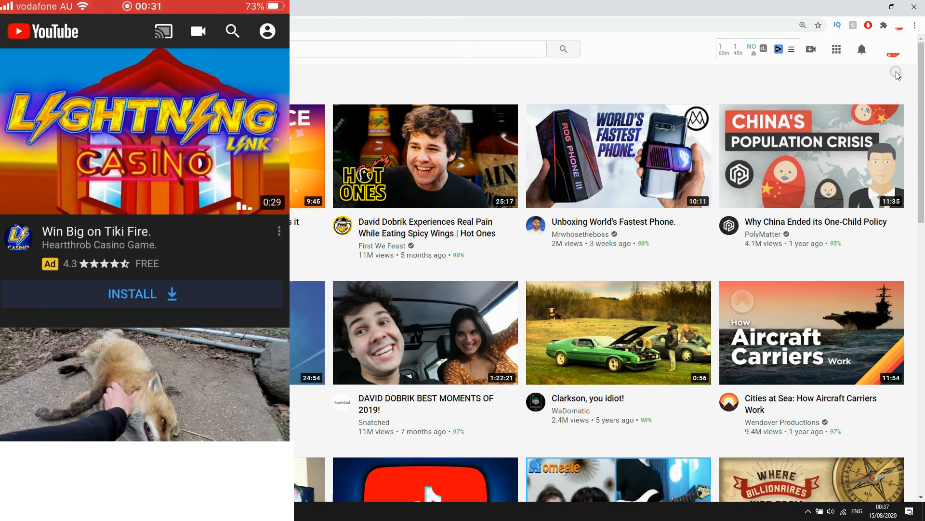
pyautogui.click(894, 49)
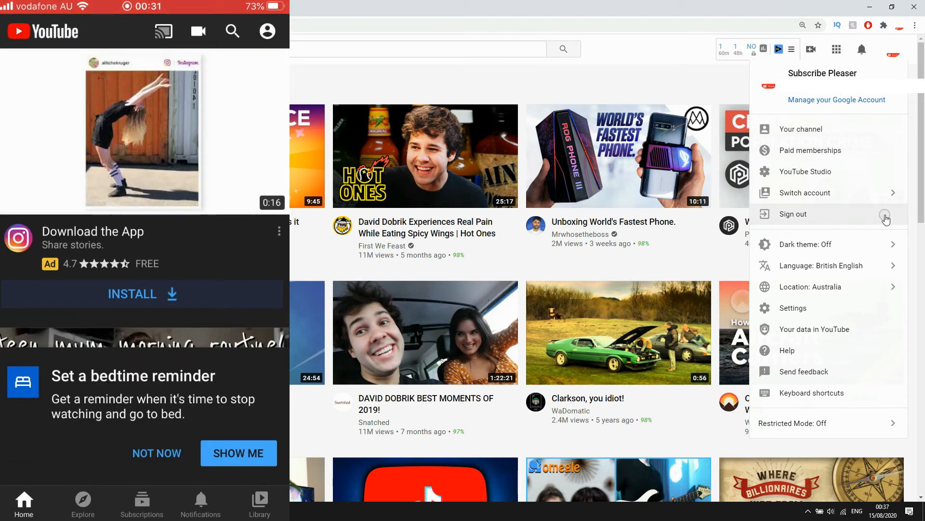
# - Sign out of Subscribe Pleaser on desktop YouTube from the avatar menu
pyautogui.click(794, 214)
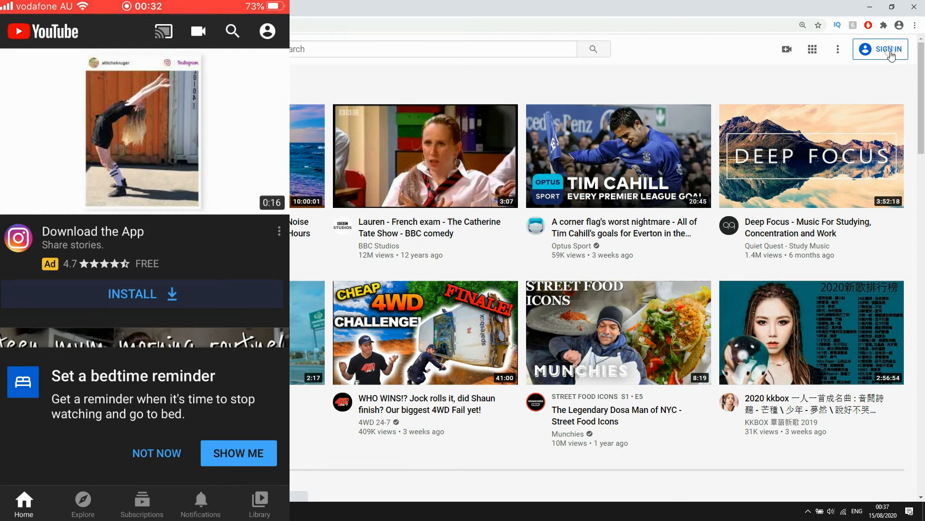
# - Remove the fourth signed-out account from Chrome's Google account chooser and confirm
pyautogui.click(880, 50)
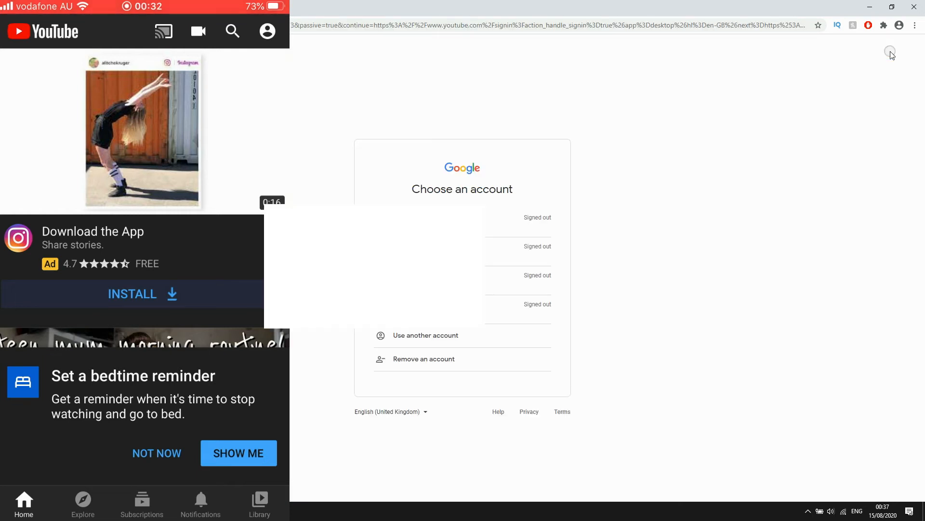
pyautogui.moveTo(629, 308)
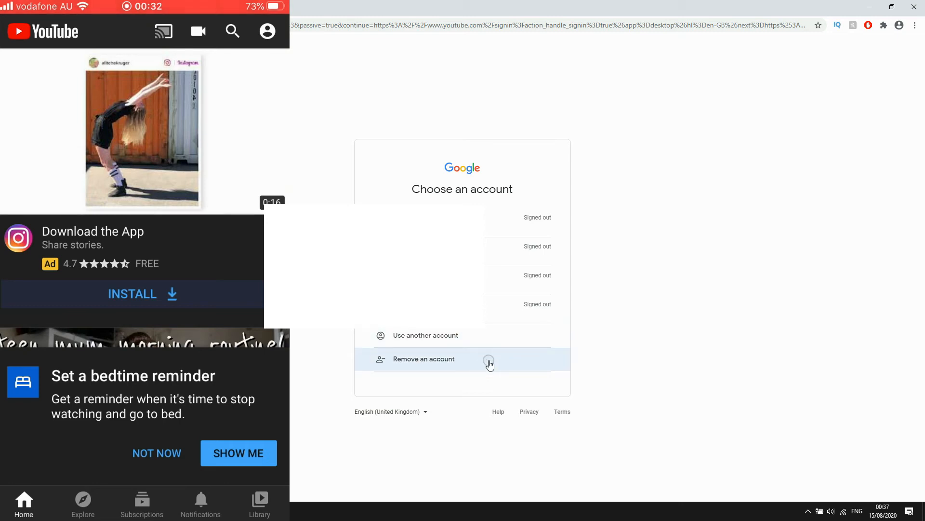
pyautogui.click(423, 358)
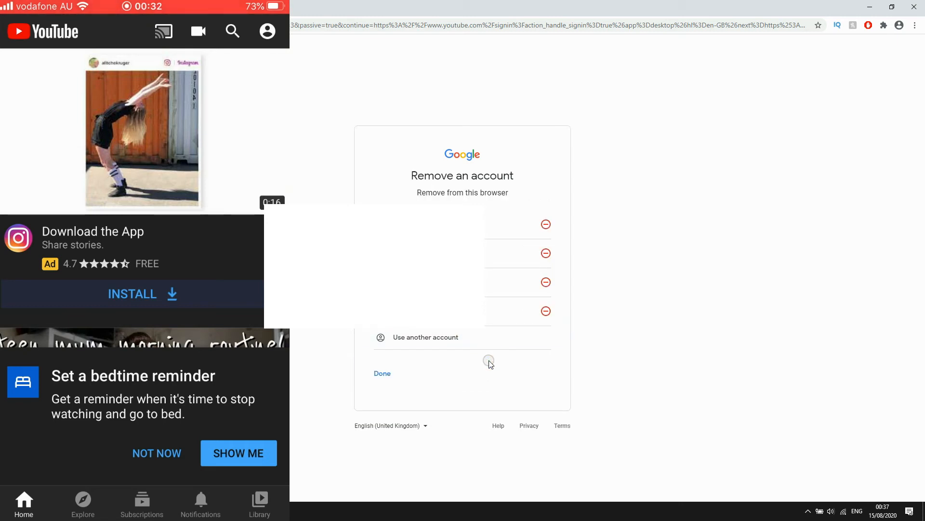
pyautogui.moveTo(546, 311)
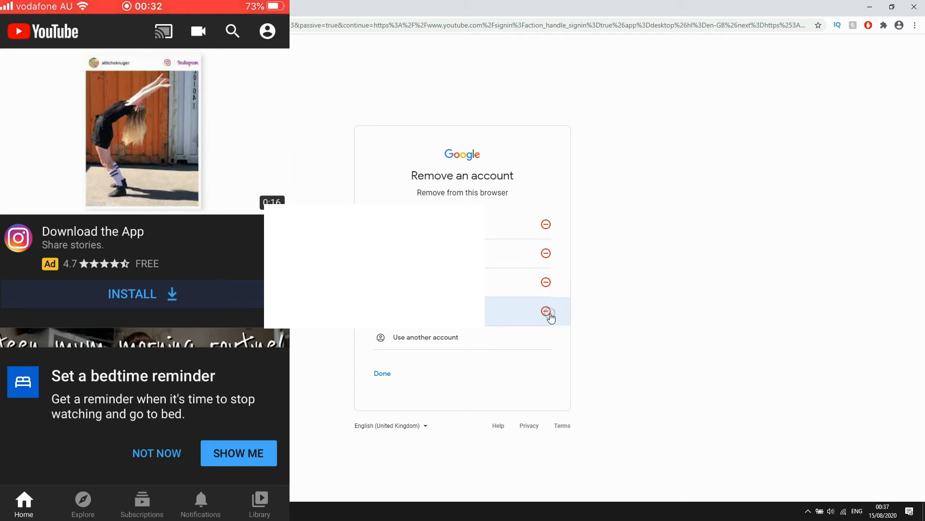
pyautogui.click(545, 311)
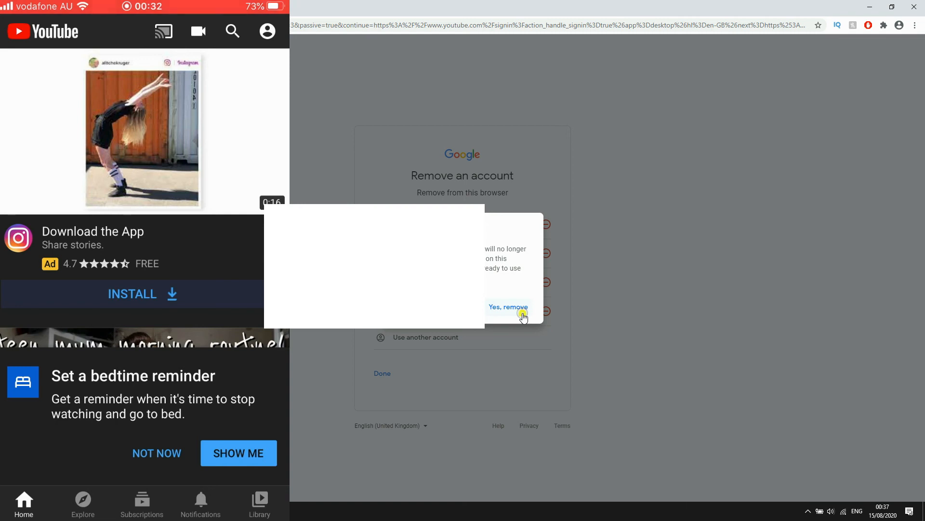
pyautogui.click(507, 307)
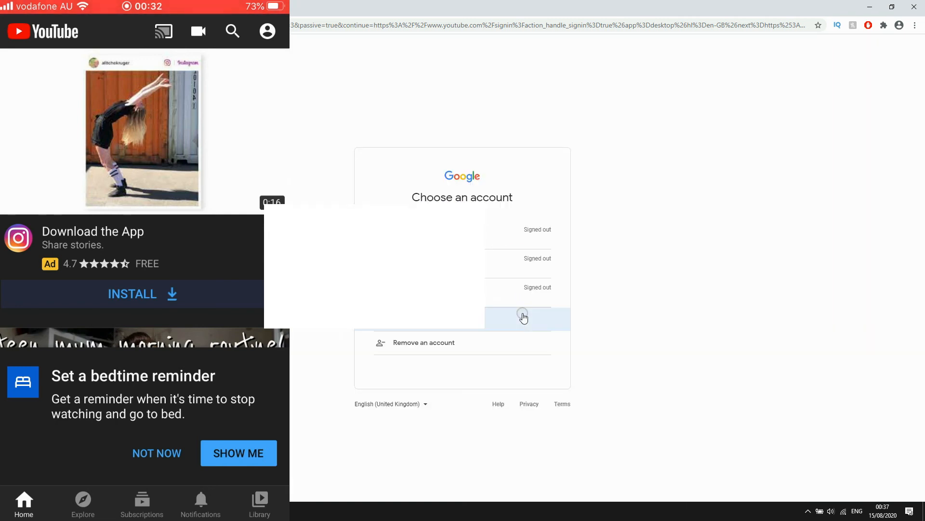